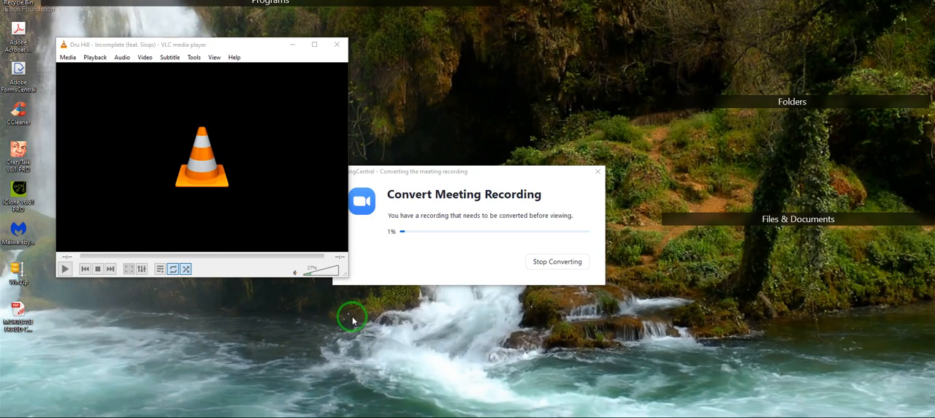
{"action": "mouse_move", "coordinate": [314, 272]}
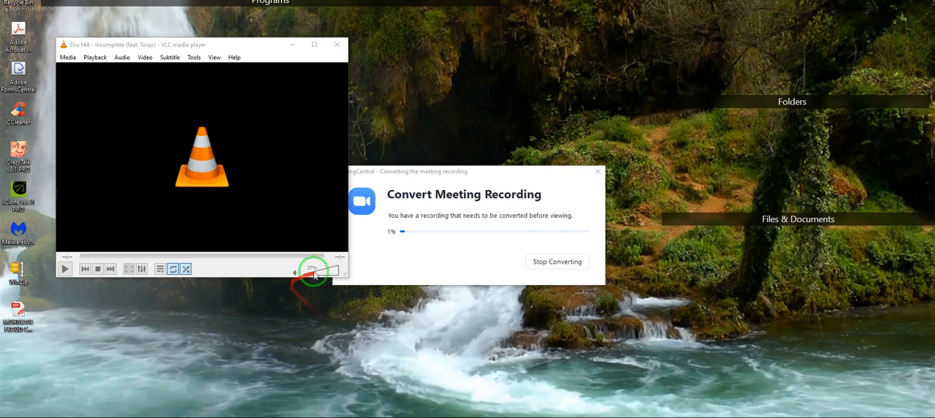
Start playback of the loaded track "Incomplete (feat. Sisqo)" in VLC
{"action": "left_click", "coordinate": [64, 268]}
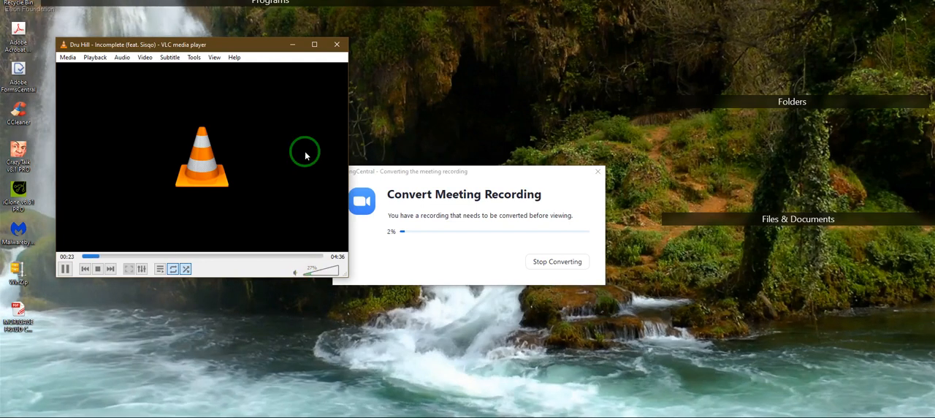
{"action": "mouse_move", "coordinate": [346, 82]}
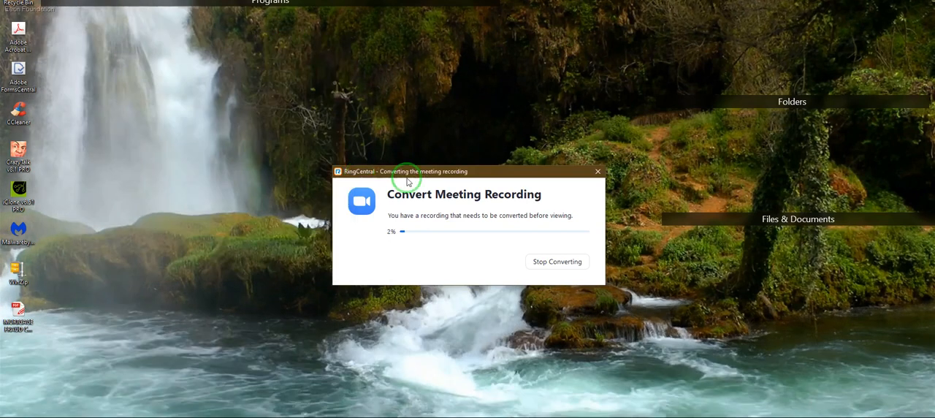
{"action": "mouse_move", "coordinate": [433, 178]}
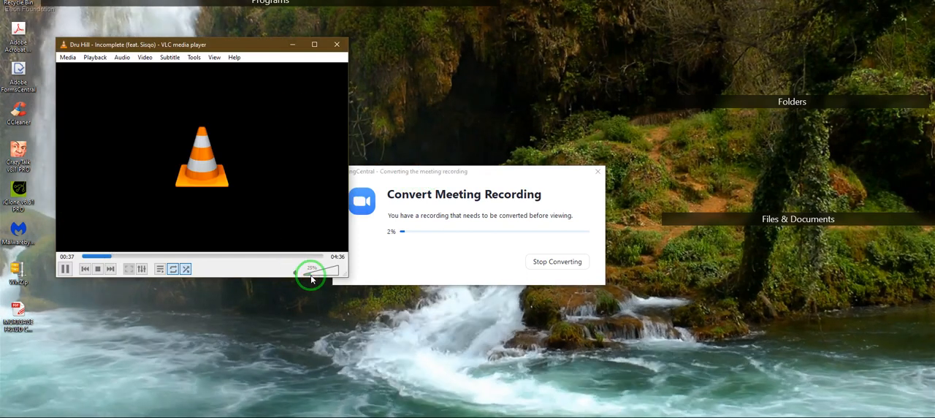
Dismiss the VLC window so the RingCentral recording conversion runs alone
{"action": "left_click", "coordinate": [336, 43]}
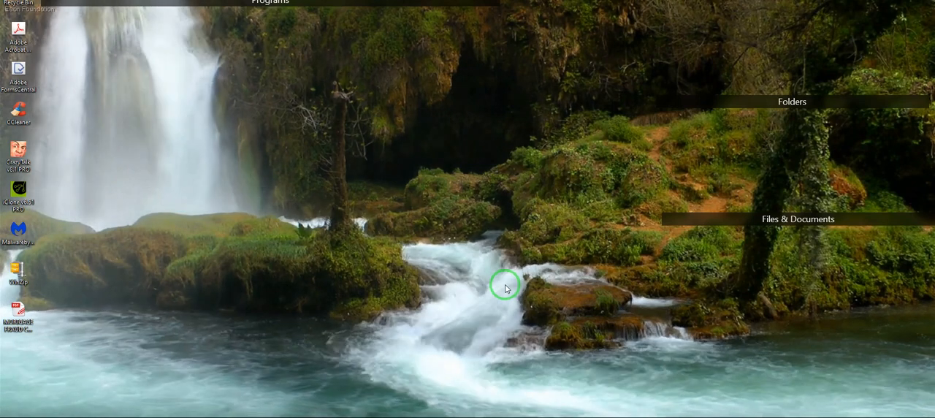
{"action": "mouse_move", "coordinate": [425, 310]}
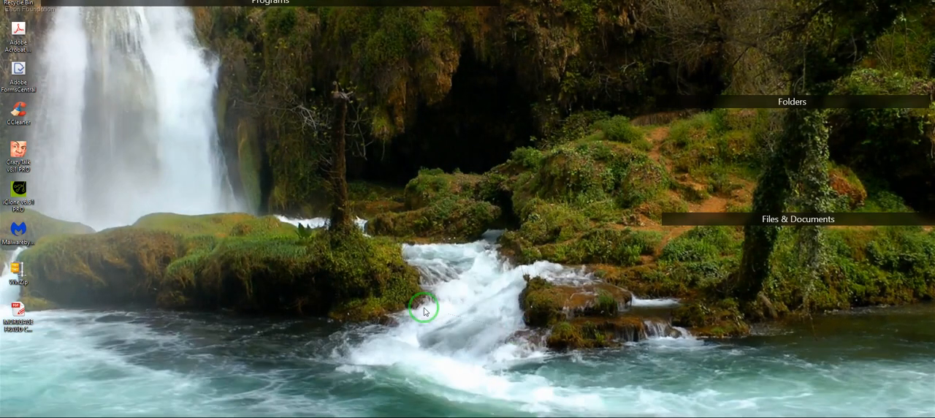
{"action": "mouse_move", "coordinate": [471, 388]}
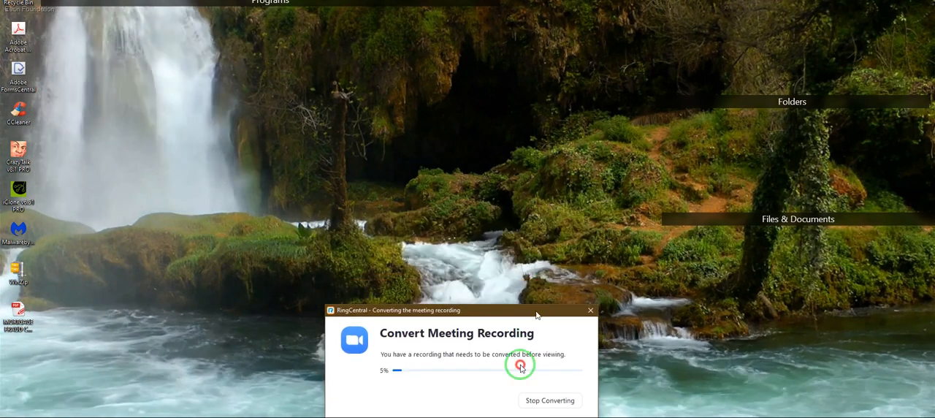
{"action": "left_click", "coordinate": [590, 309]}
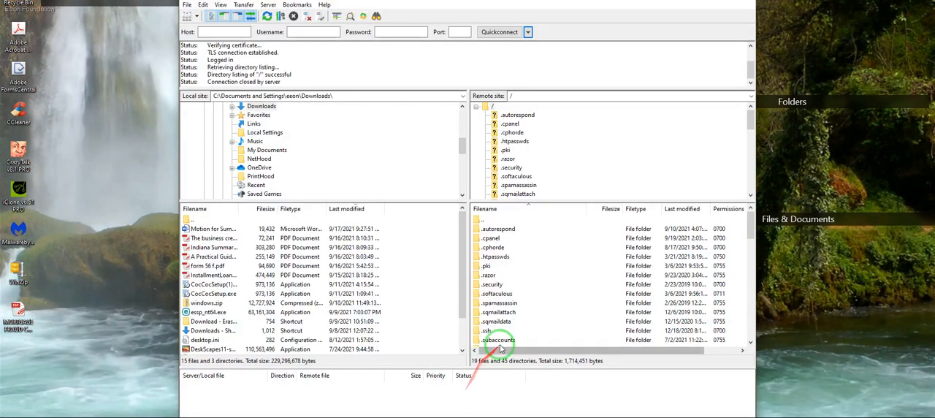
{"action": "mouse_move", "coordinate": [744, 173]}
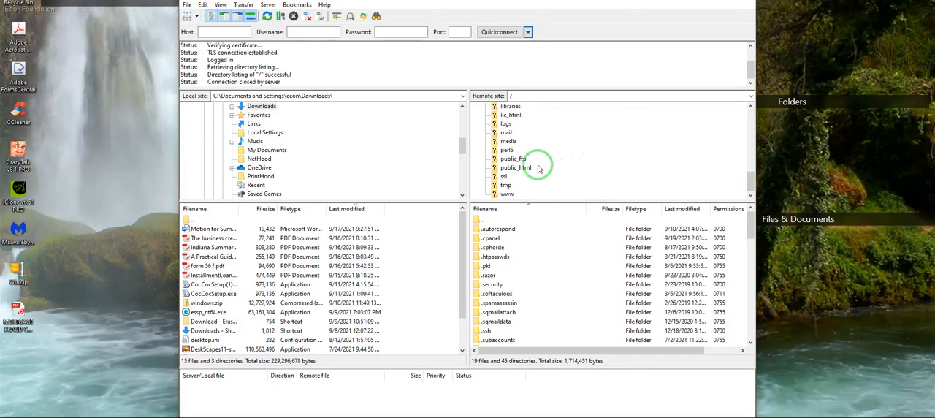
Navigate the remote site through public_html, PDFS and MORTGAGE Complaint and case laws into SUMMARY Judgment and Proposed ORDER
{"action": "left_click", "coordinate": [515, 166]}
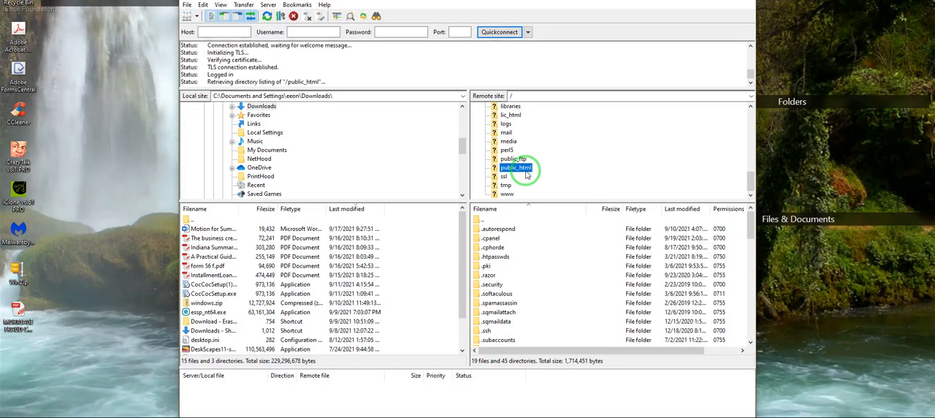
{"action": "double_click", "coordinate": [516, 167]}
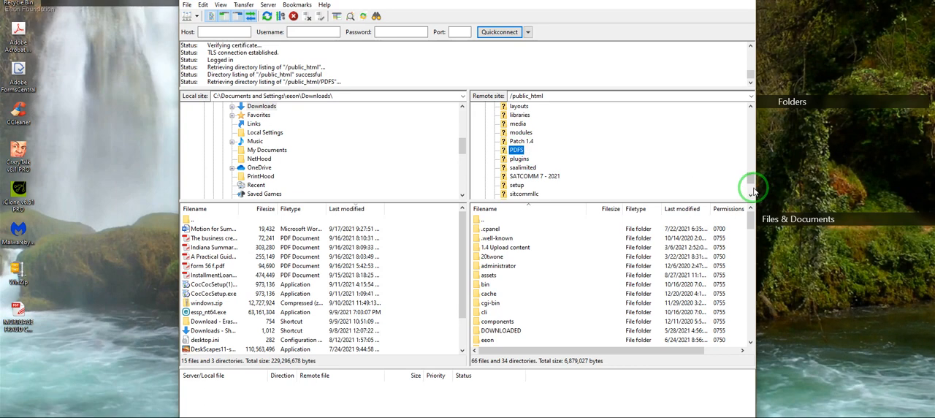
{"action": "double_click", "coordinate": [517, 149]}
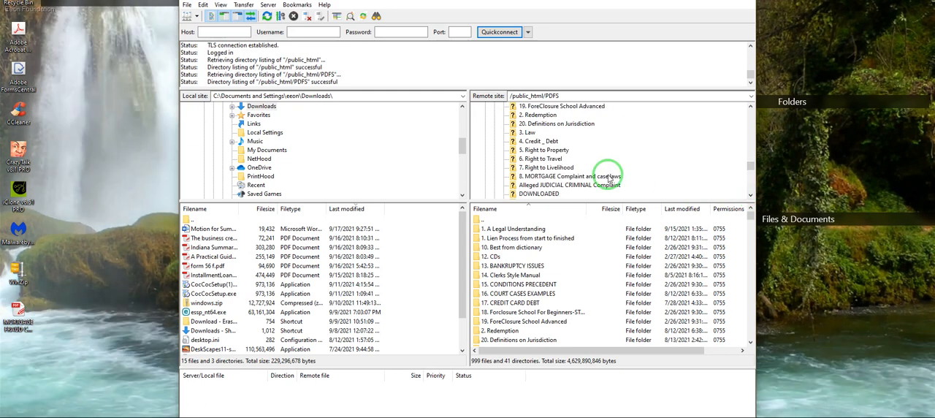
{"action": "double_click", "coordinate": [570, 177]}
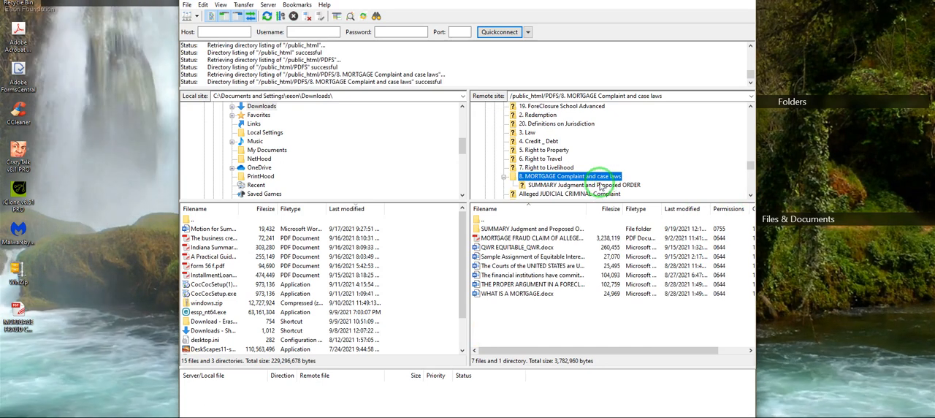
{"action": "double_click", "coordinate": [576, 184]}
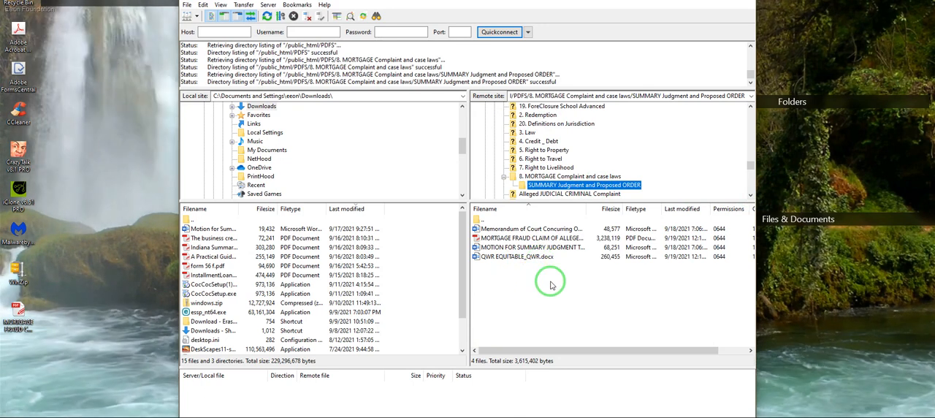
{"action": "mouse_move", "coordinate": [576, 308]}
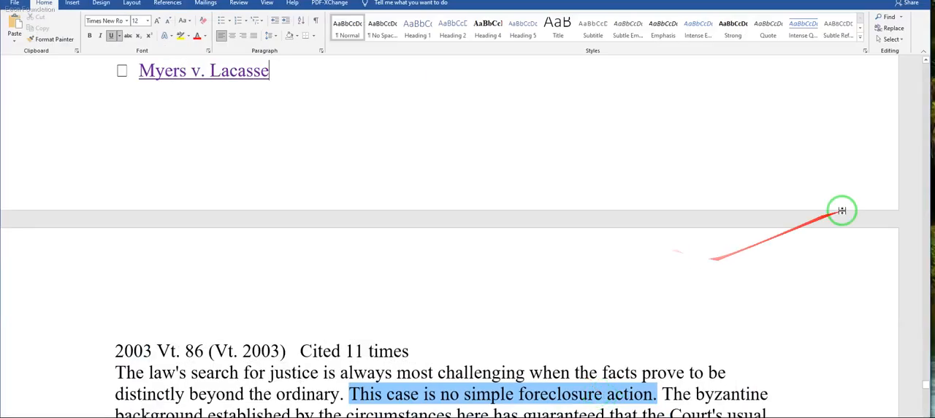
{"action": "mouse_move", "coordinate": [923, 391]}
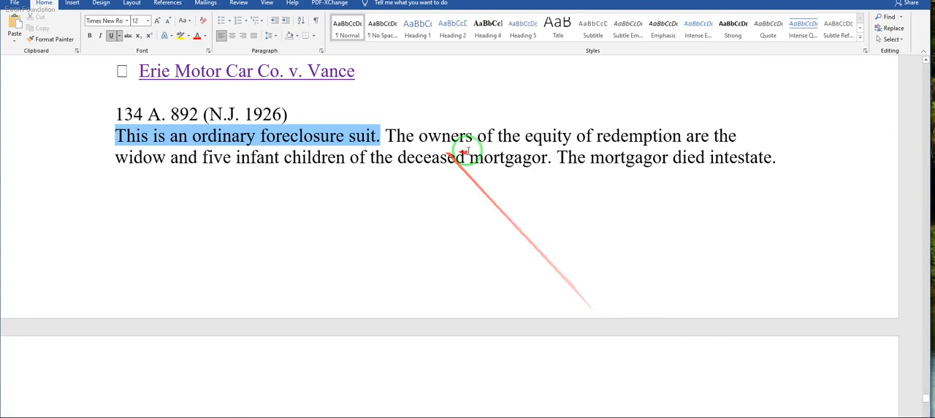
{"action": "mouse_move", "coordinate": [690, 131]}
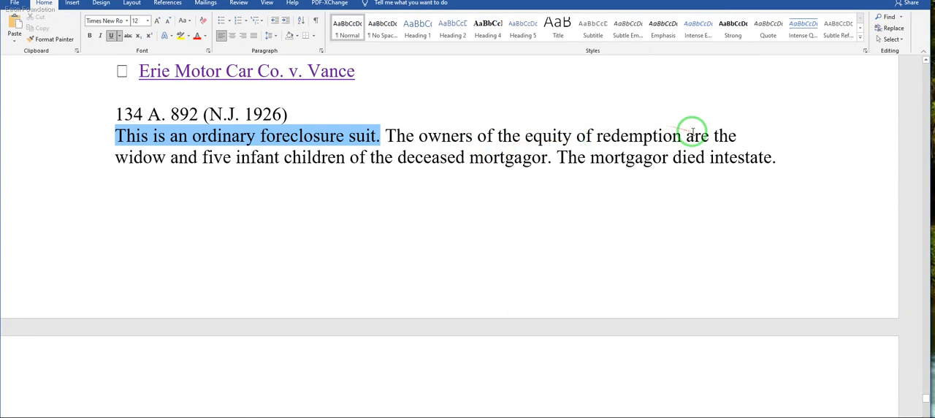
{"action": "mouse_move", "coordinate": [378, 169]}
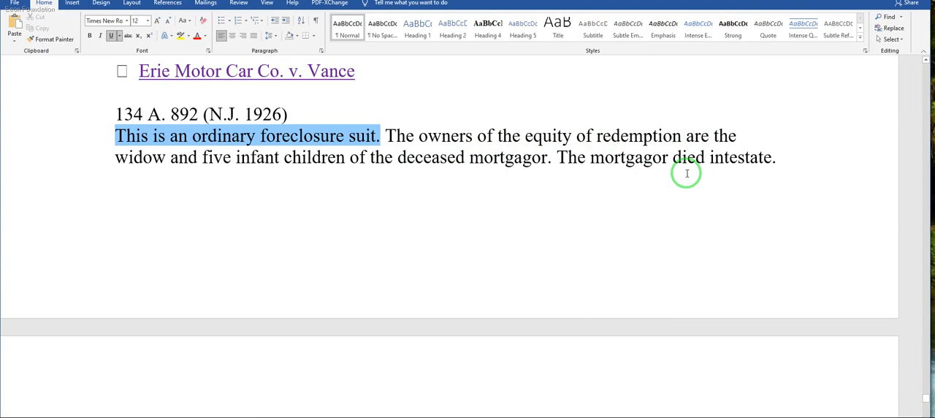
{"action": "mouse_move", "coordinate": [716, 217]}
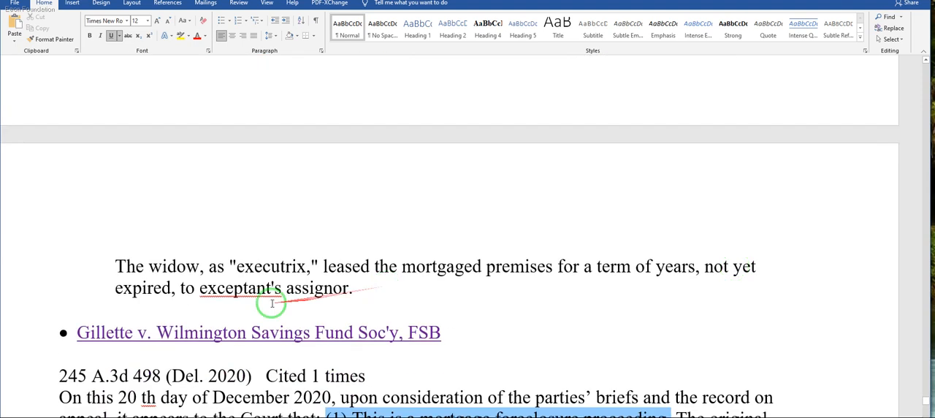
{"action": "mouse_move", "coordinate": [374, 280]}
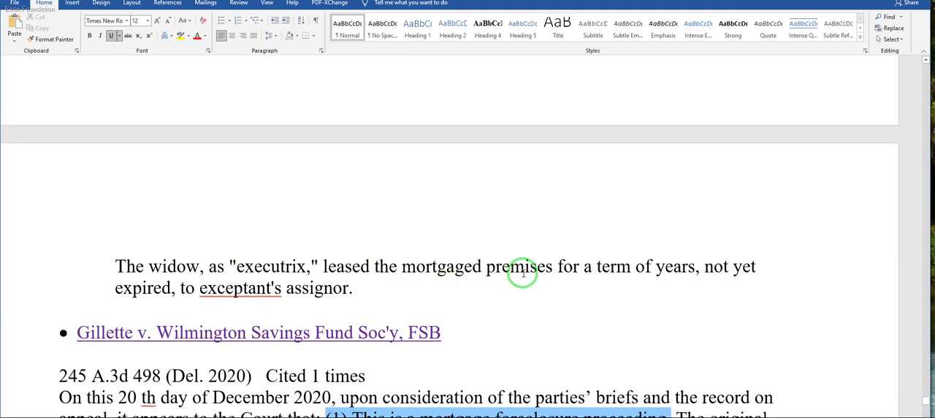
{"action": "mouse_move", "coordinate": [570, 272]}
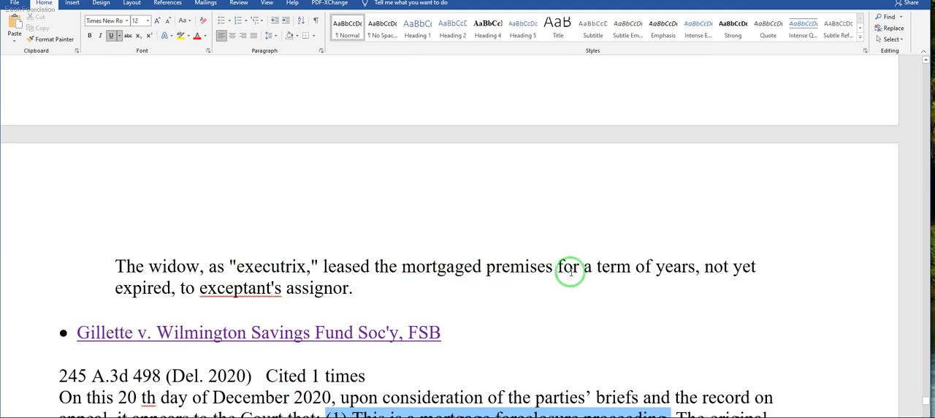
{"action": "mouse_move", "coordinate": [114, 304]}
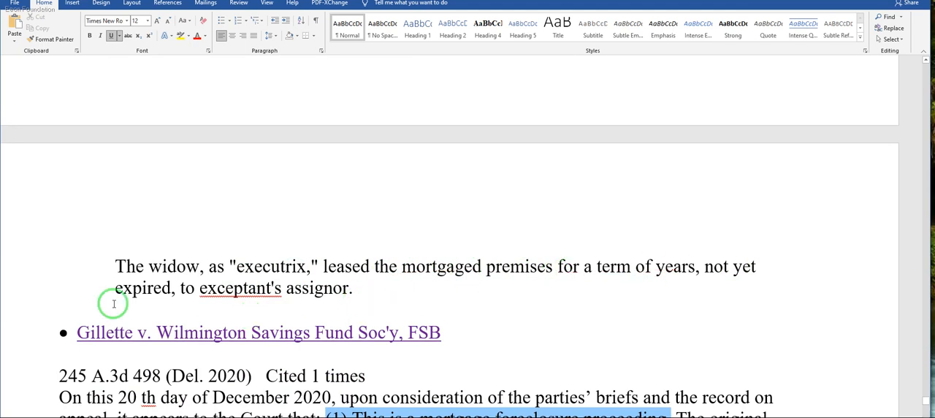
{"action": "mouse_move", "coordinate": [195, 291]}
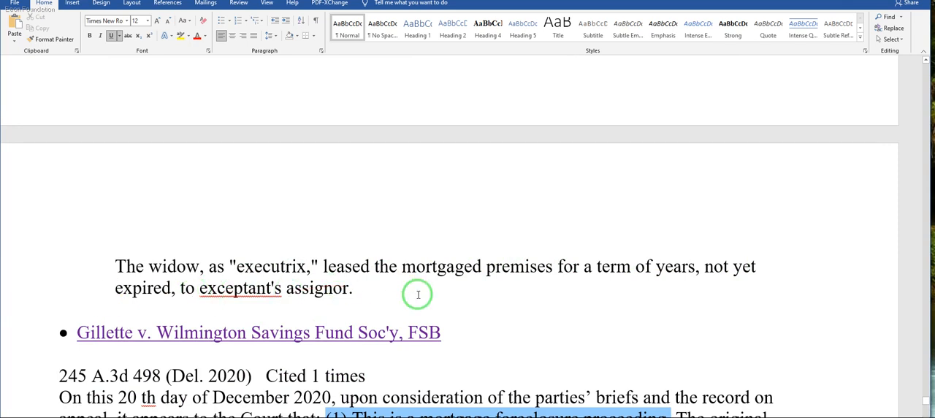
{"action": "mouse_move", "coordinate": [549, 295]}
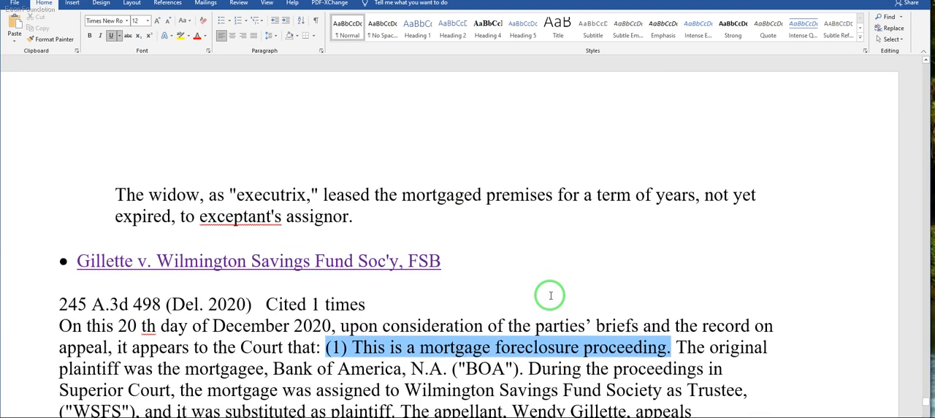
{"action": "scroll", "scroll_direction": "down", "scroll_amount": 3}
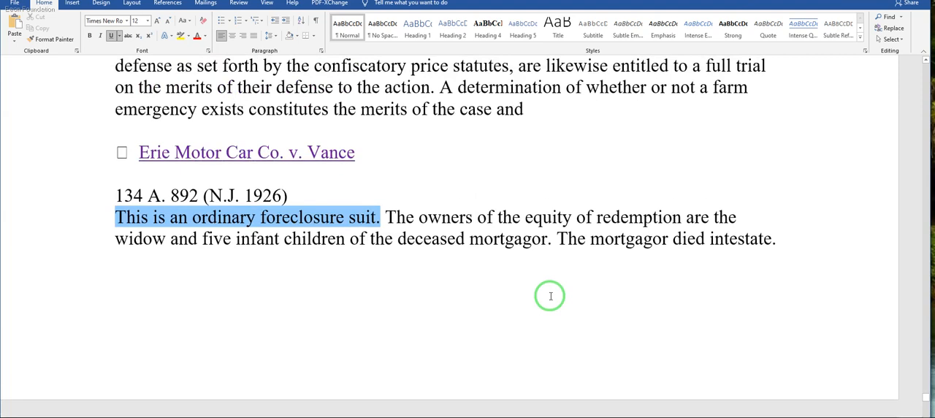
{"action": "scroll", "scroll_direction": "down", "scroll_amount": 3}
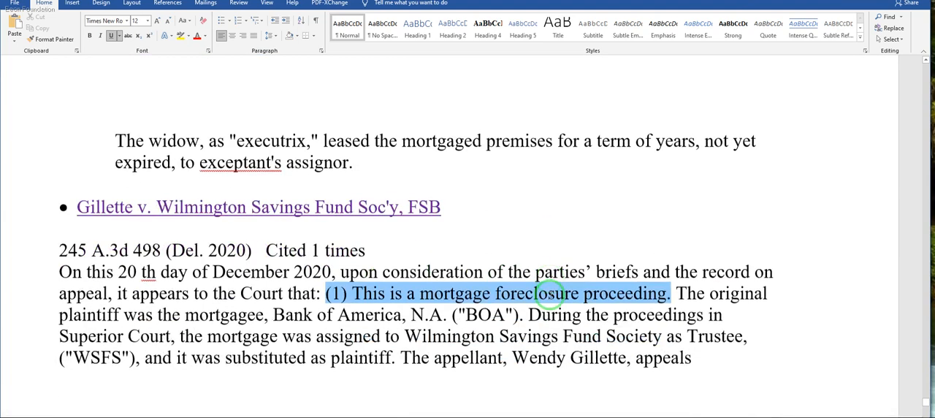
{"action": "scroll", "scroll_direction": "down", "scroll_amount": 3}
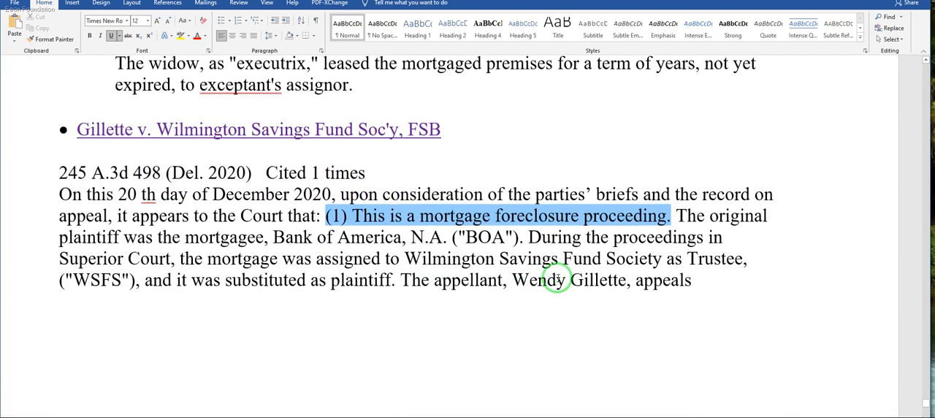
{"action": "mouse_move", "coordinate": [558, 280]}
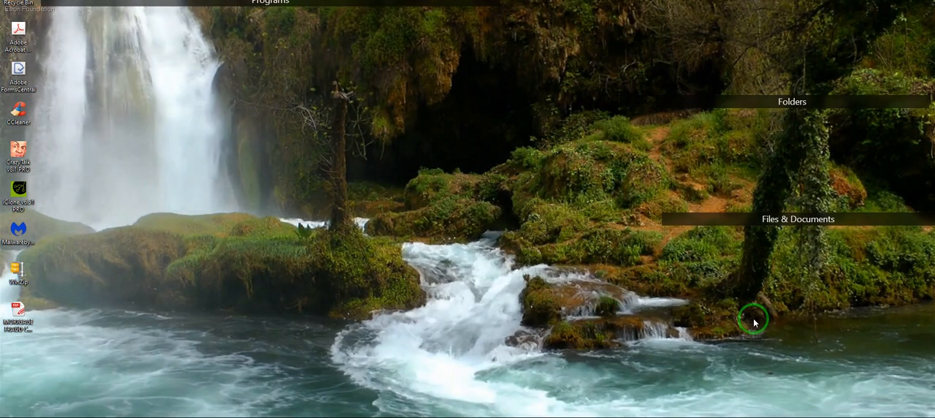
{"action": "mouse_move", "coordinate": [655, 392]}
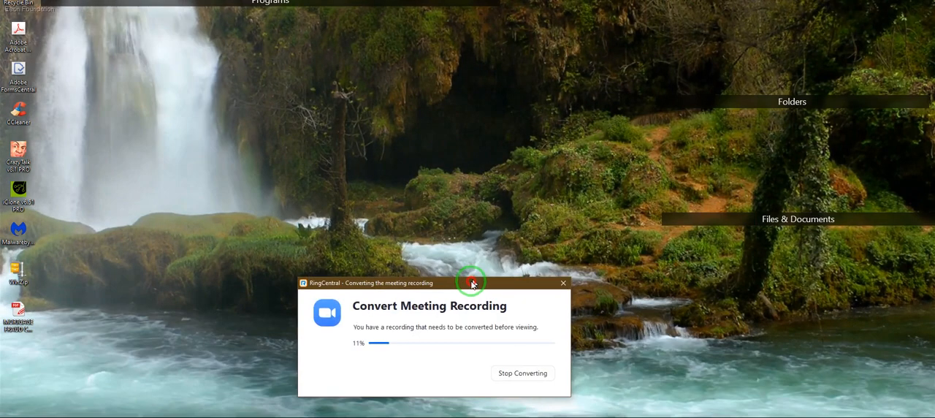
{"action": "left_click", "coordinate": [563, 284]}
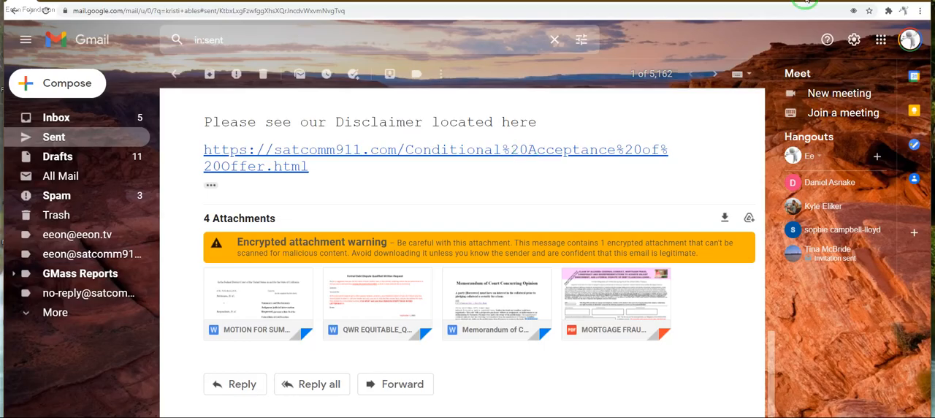
In a new tab, search Google for "simple understanding on summary judgement" via the autocomplete suggestion
{"action": "left_click", "coordinate": [435, 149]}
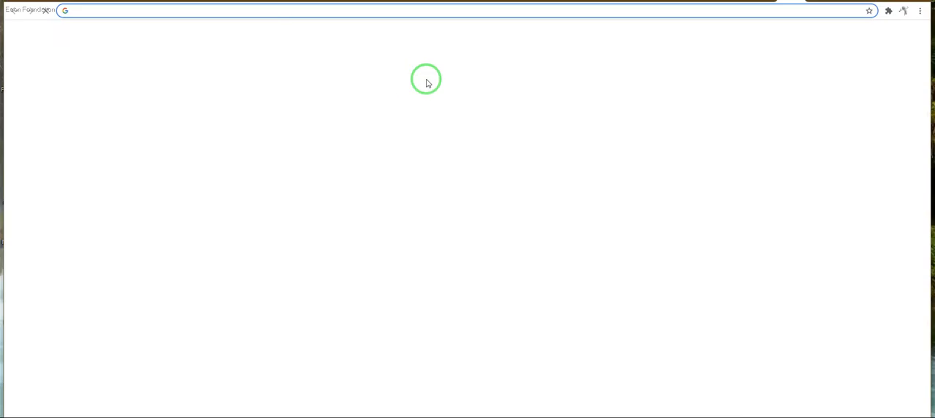
{"action": "left_click", "coordinate": [292, 10]}
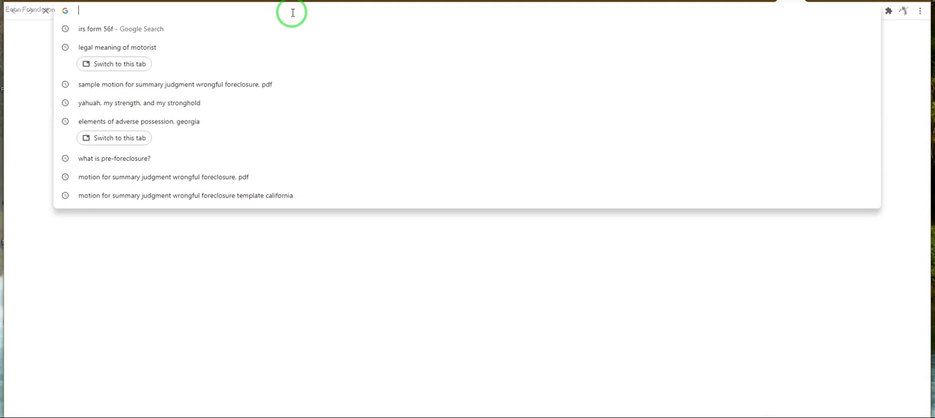
{"action": "type", "text": "simple"}
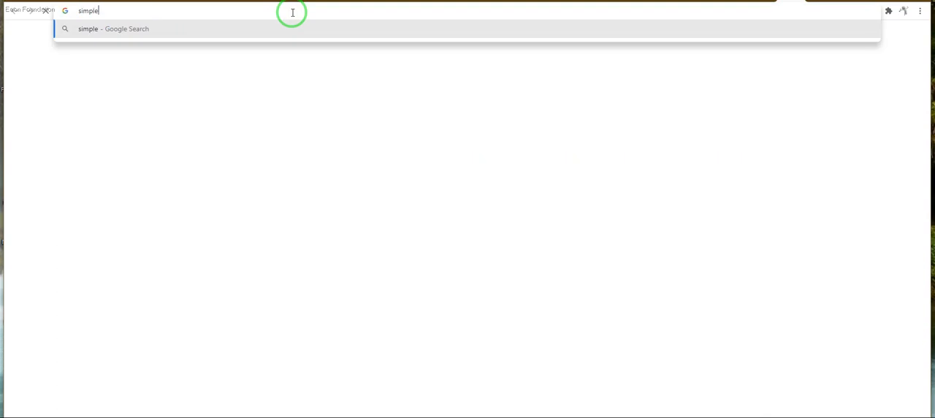
{"action": "type", "text": "understanding"}
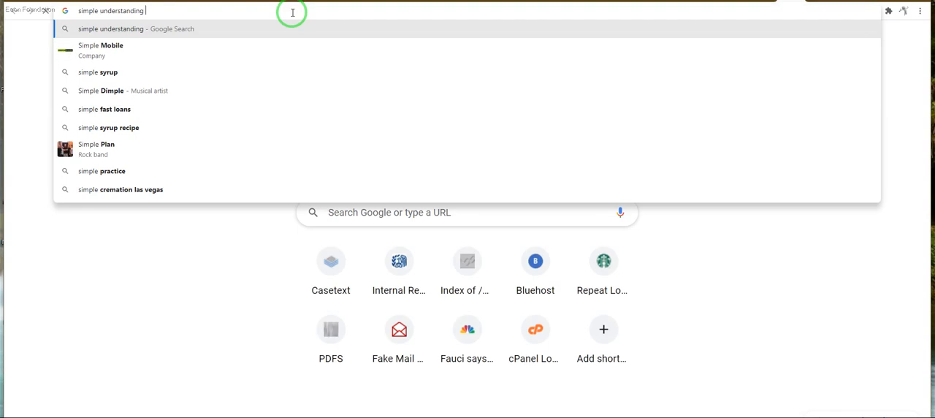
{"action": "type", "text": "on"}
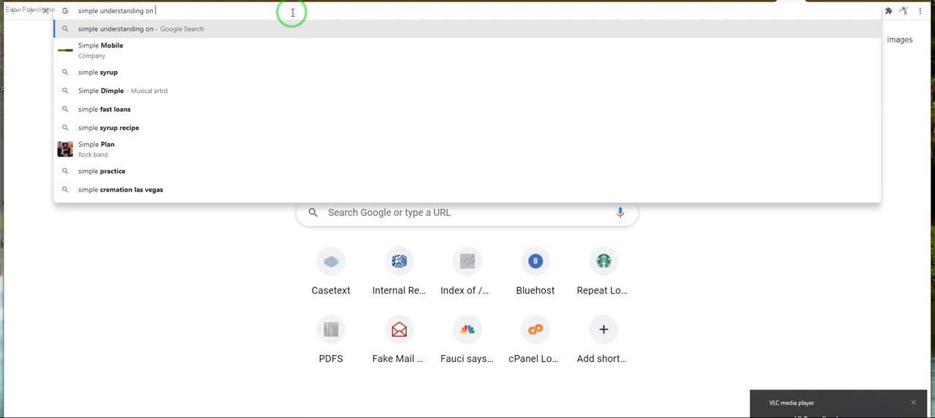
{"action": "type", "text": "SUMMARY J"}
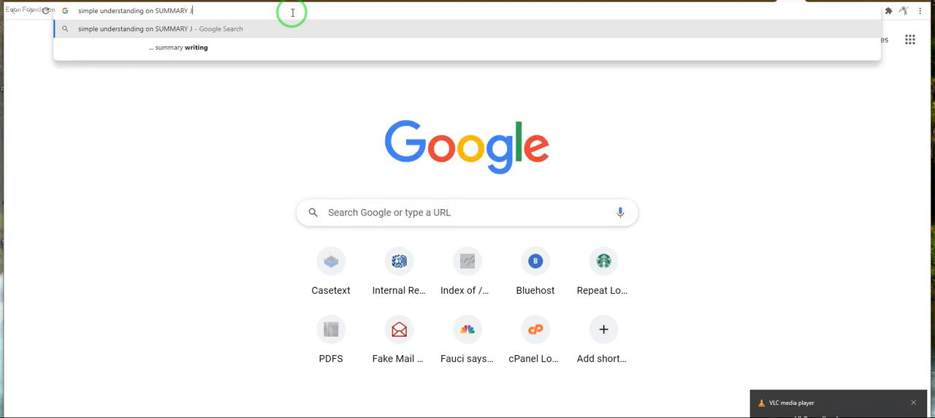
{"action": "type", "text": "Ud"}
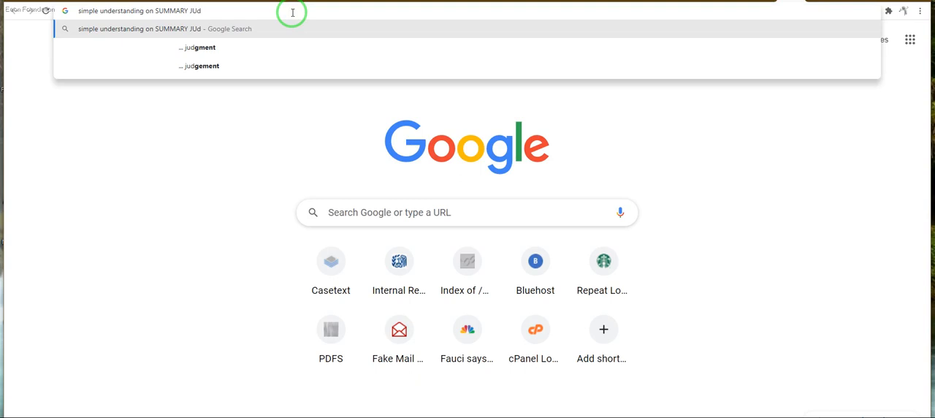
{"action": "mouse_move", "coordinate": [216, 66]}
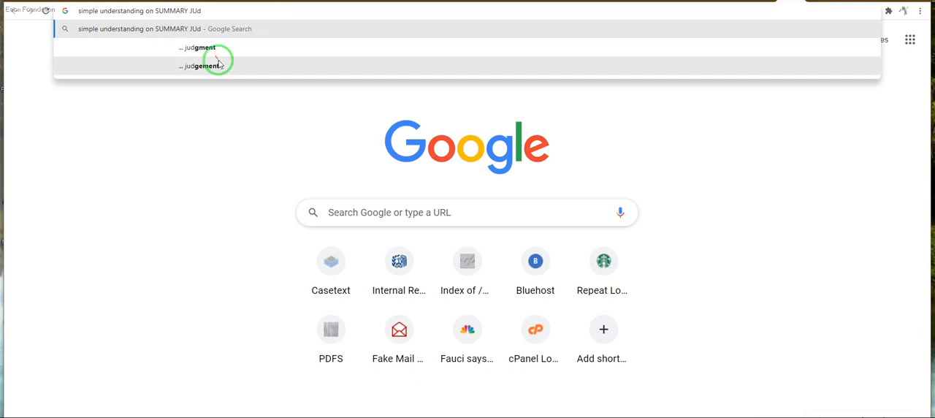
{"action": "left_click", "coordinate": [201, 66]}
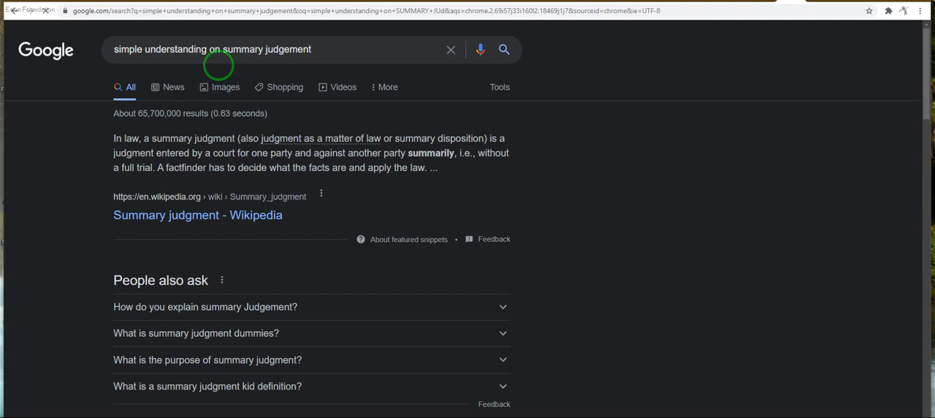
{"action": "scroll", "scroll_direction": "down", "scroll_amount": 3}
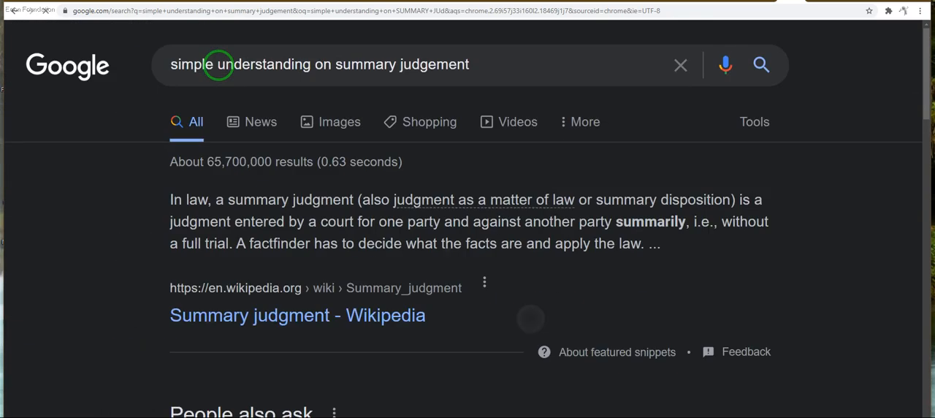
{"action": "scroll", "scroll_direction": "down", "scroll_amount": 3}
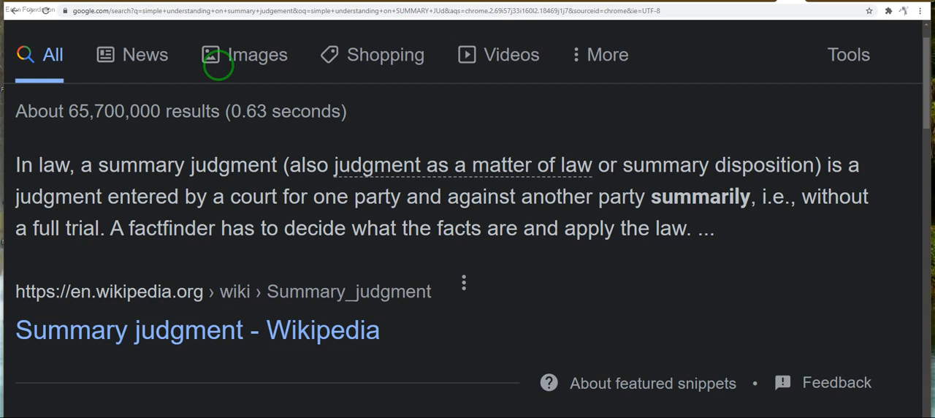
{"action": "scroll", "scroll_direction": "down", "scroll_amount": 3}
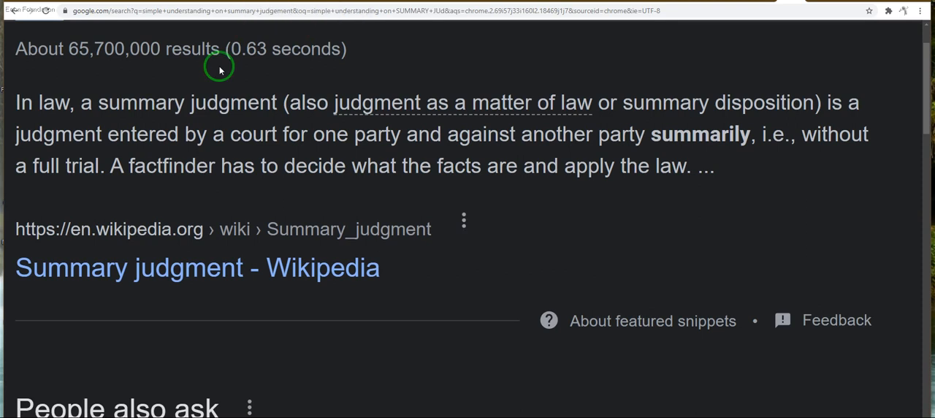
{"action": "scroll", "scroll_direction": "down", "scroll_amount": 3}
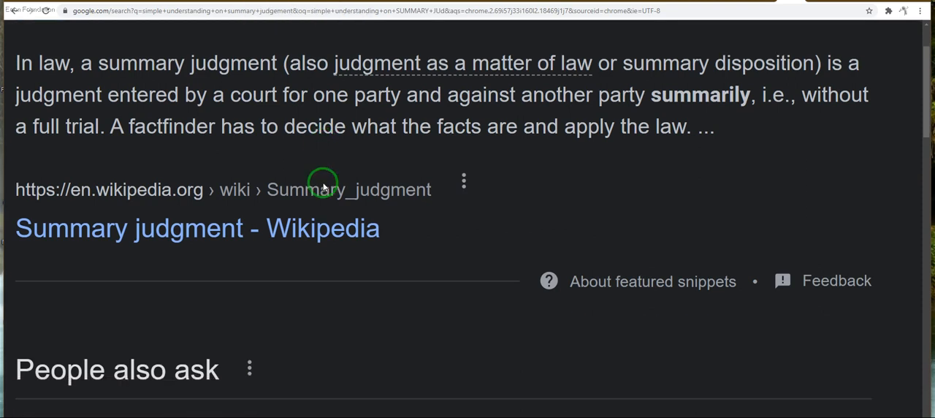
{"action": "scroll", "scroll_direction": "down", "scroll_amount": 3}
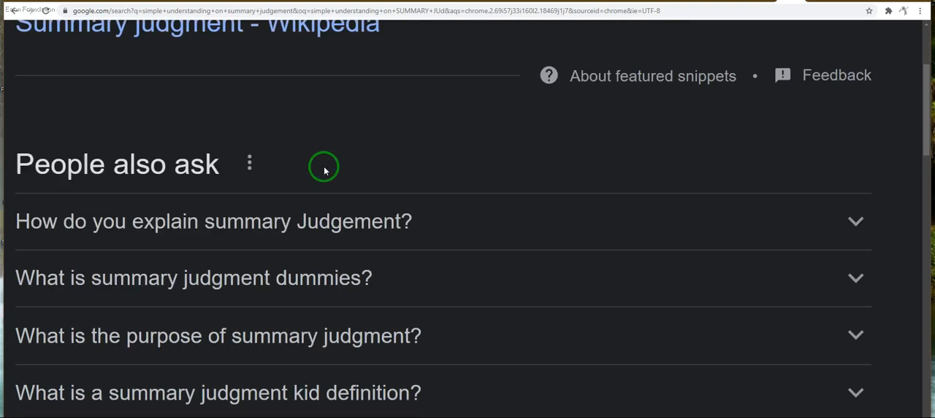
{"action": "scroll", "scroll_direction": "down", "scroll_amount": 3}
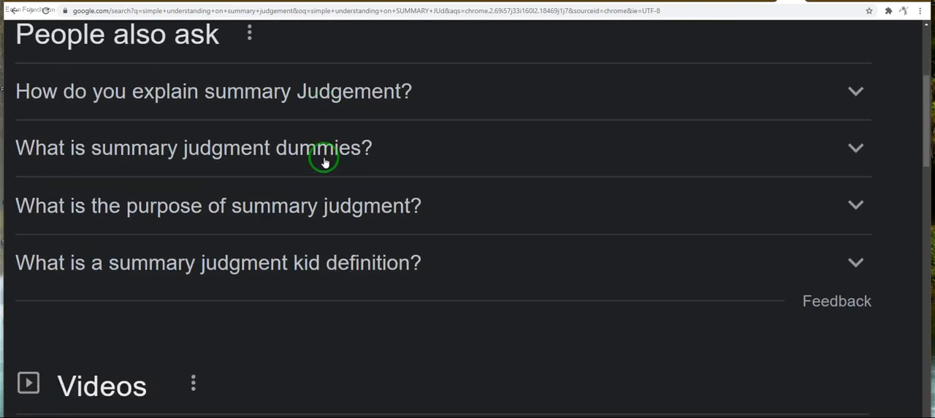
{"action": "scroll", "scroll_direction": "down", "scroll_amount": 3}
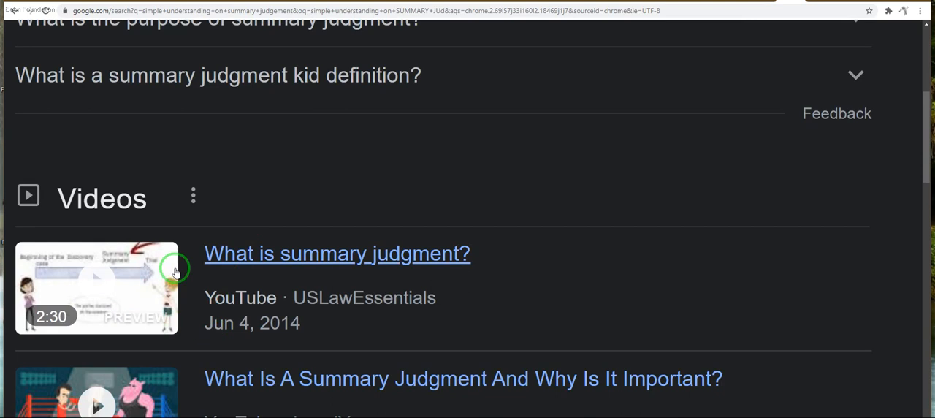
{"action": "scroll", "scroll_direction": "down", "scroll_amount": 3}
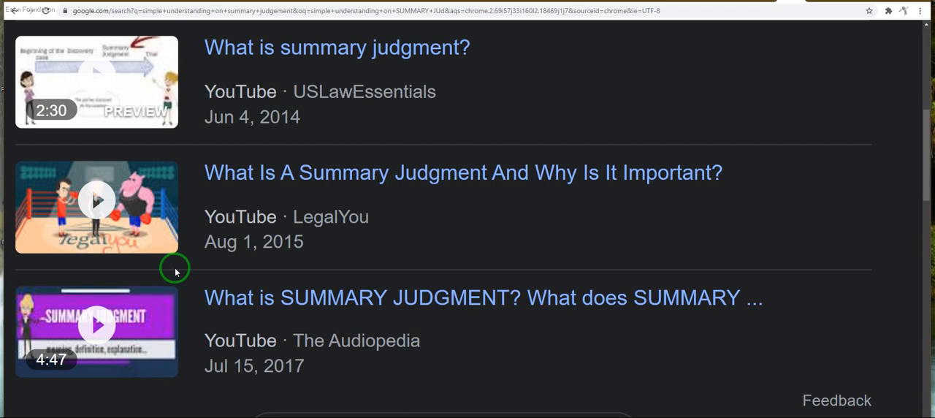
{"action": "scroll", "scroll_direction": "down", "scroll_amount": 3}
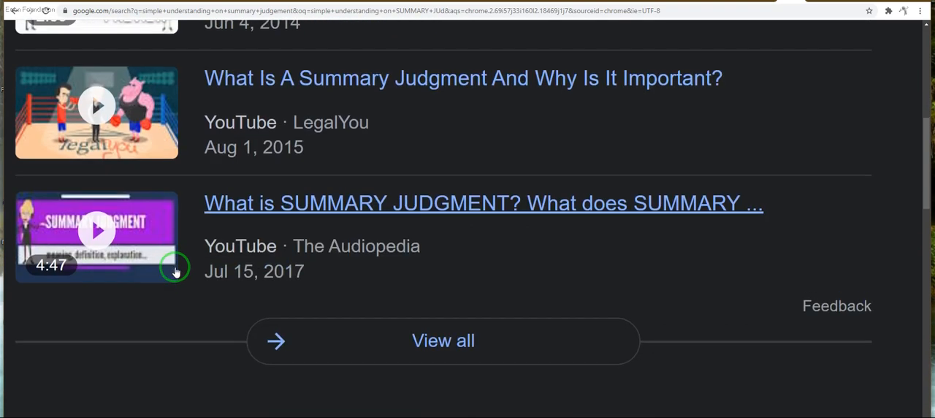
{"action": "scroll", "scroll_direction": "down", "scroll_amount": 3}
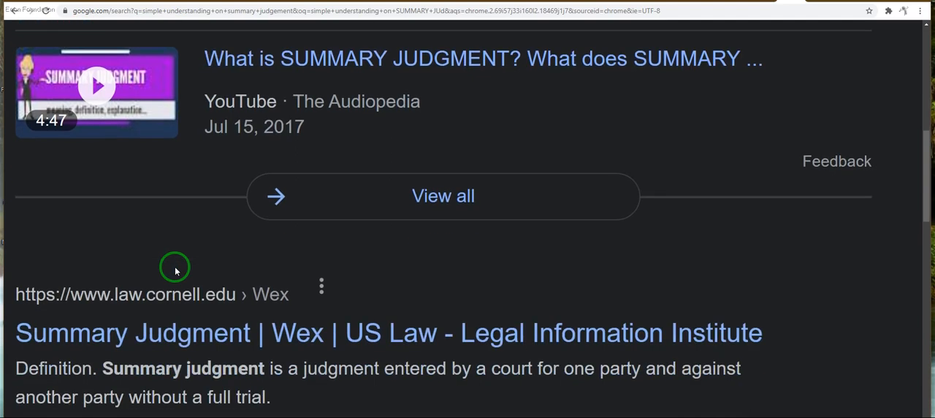
{"action": "scroll", "scroll_direction": "down", "scroll_amount": 3}
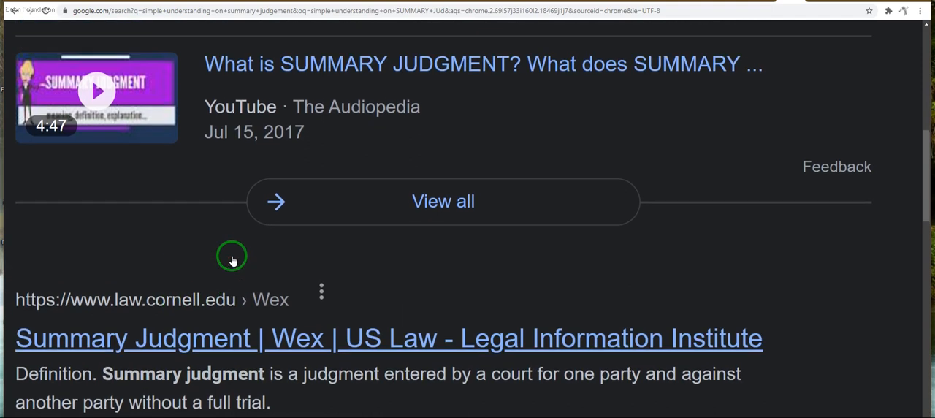
{"action": "scroll", "scroll_direction": "down", "scroll_amount": 3}
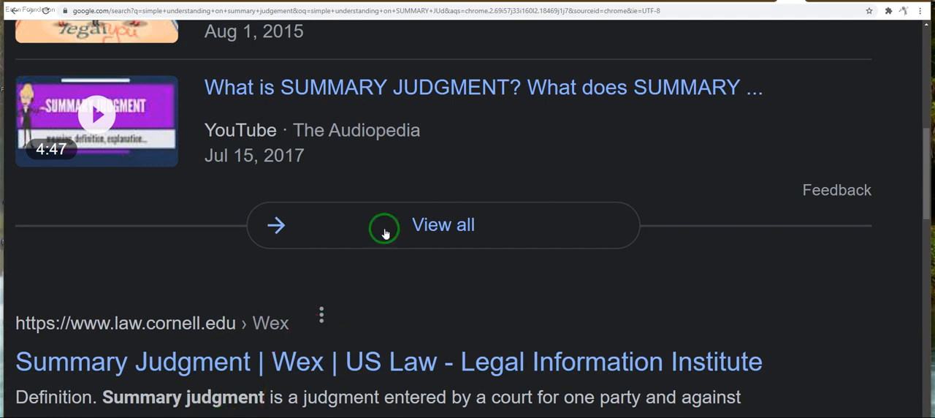
{"action": "scroll", "scroll_direction": "down", "scroll_amount": 3}
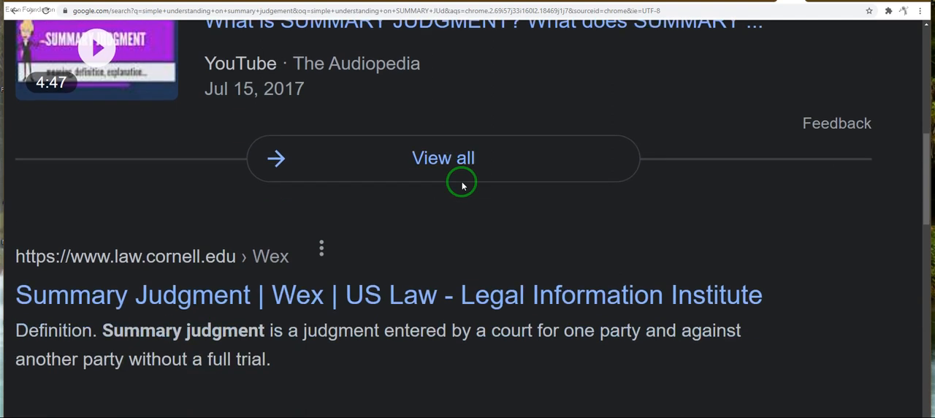
{"action": "scroll", "scroll_direction": "down", "scroll_amount": 3}
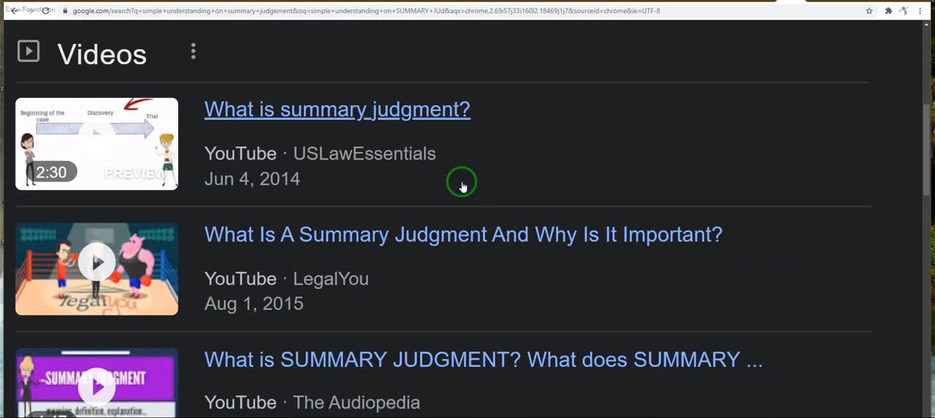
{"action": "mouse_move", "coordinate": [671, 153]}
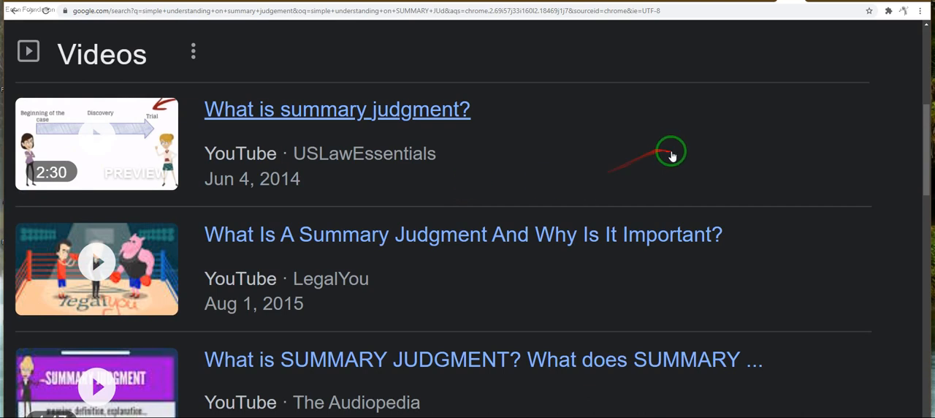